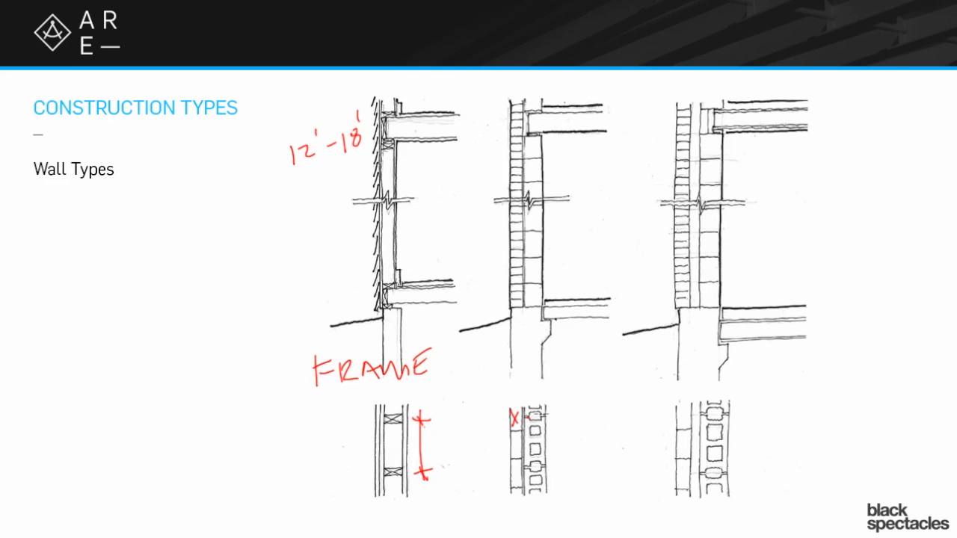
Step: Draw a red height dimension mark beside the middle wall's block section
left_click_drag(541, 407, 539, 471)
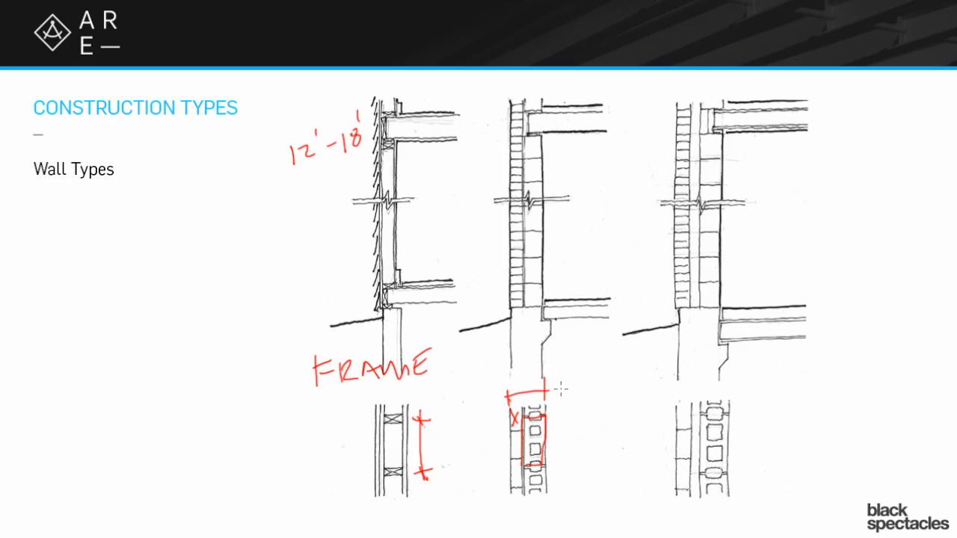
mouse_move(532, 286)
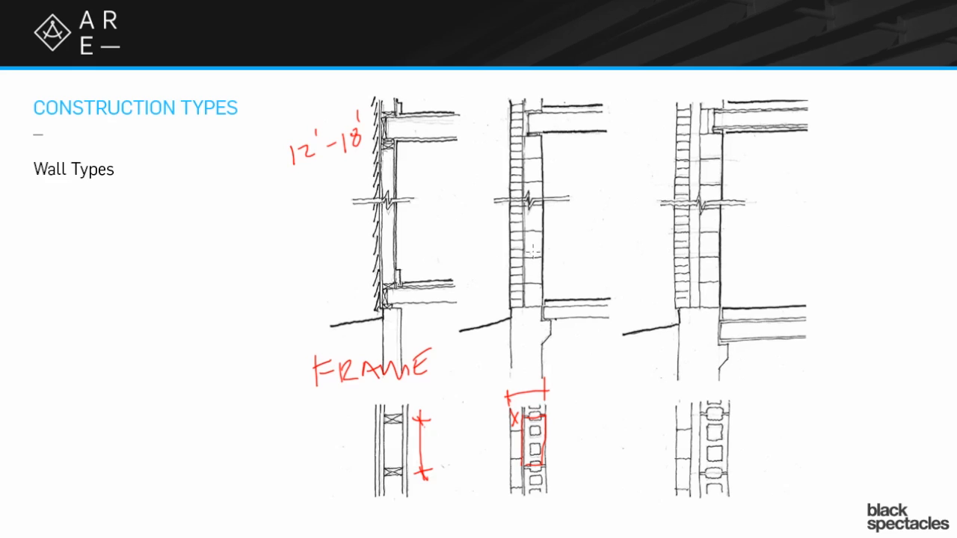
mouse_move(538, 266)
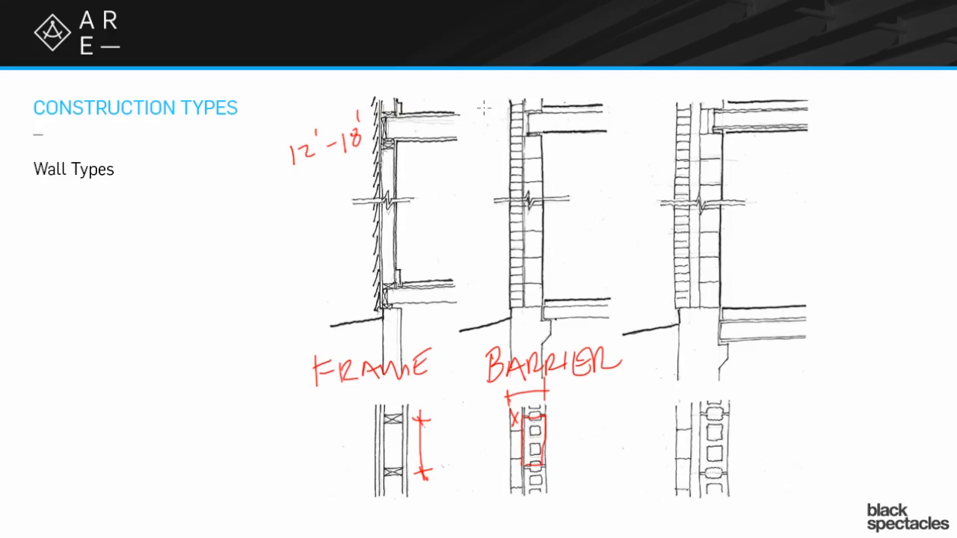
Step: Sketch red diagonal rain streaks against the middle BARRIER wall's outer face
left_click_drag(491, 120, 523, 207)
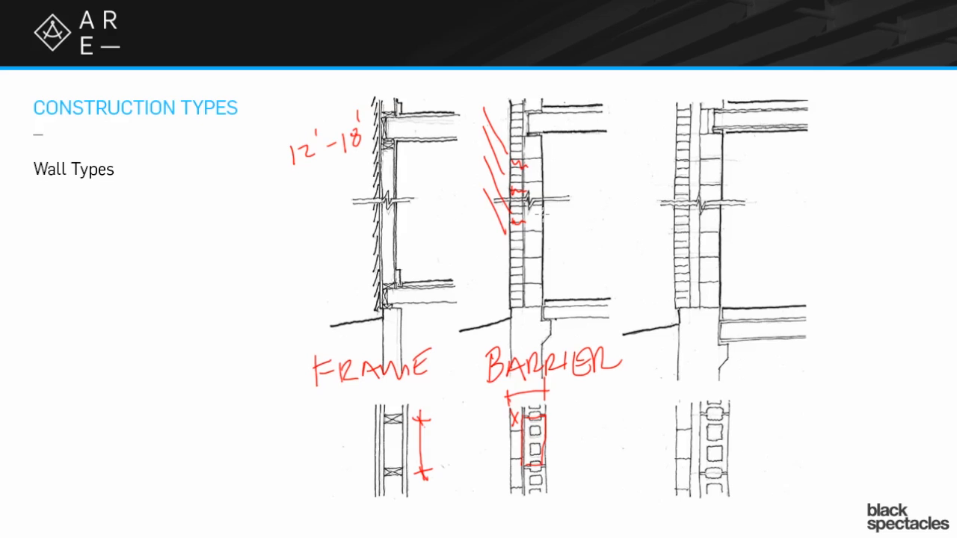
mouse_move(580, 150)
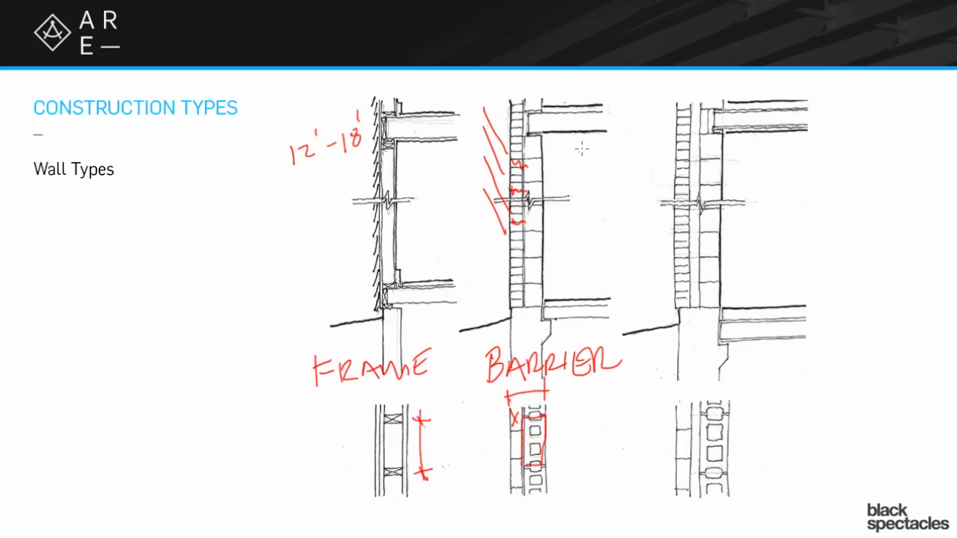
mouse_move(565, 141)
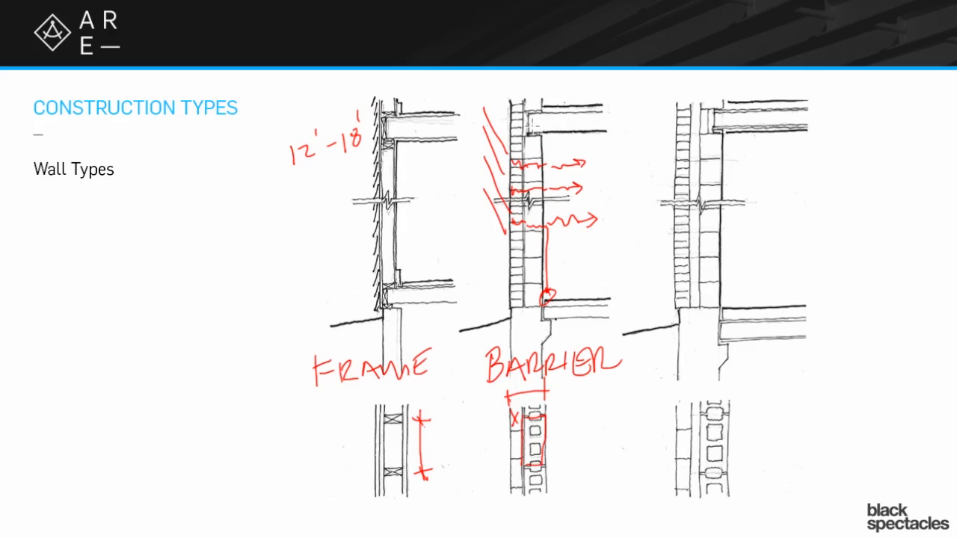
mouse_move(562, 174)
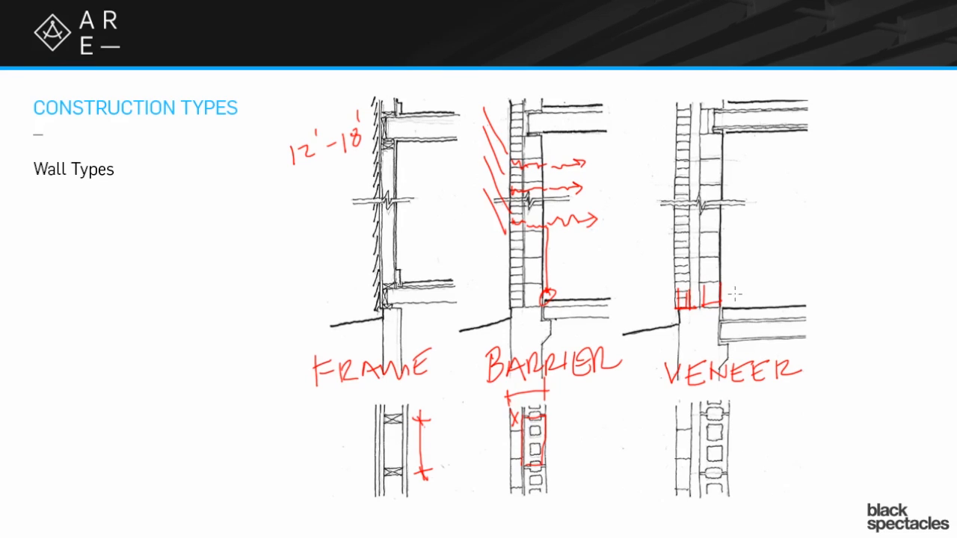
mouse_move(652, 401)
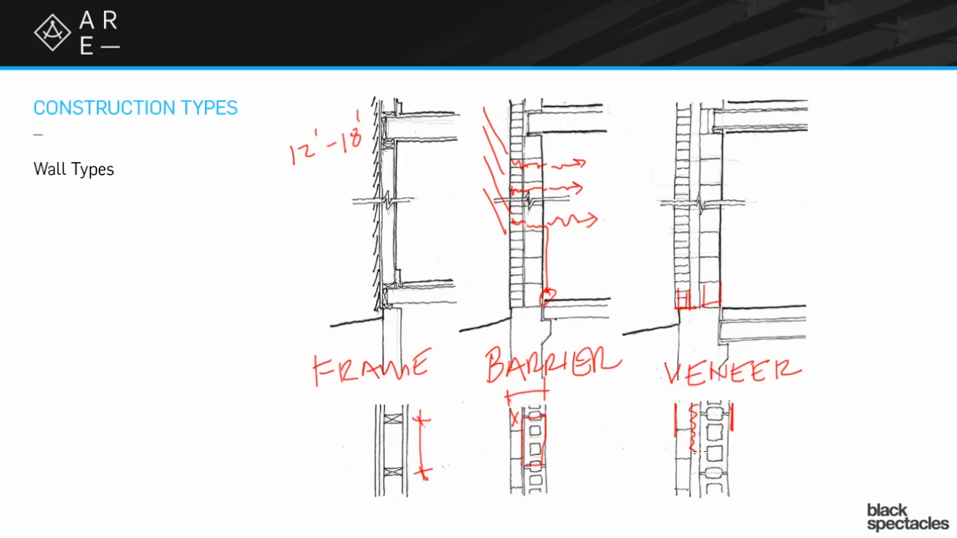
Step: Draw a first red rain streak along the right VENEER wall's exterior face
left_click_drag(655, 157, 656, 186)
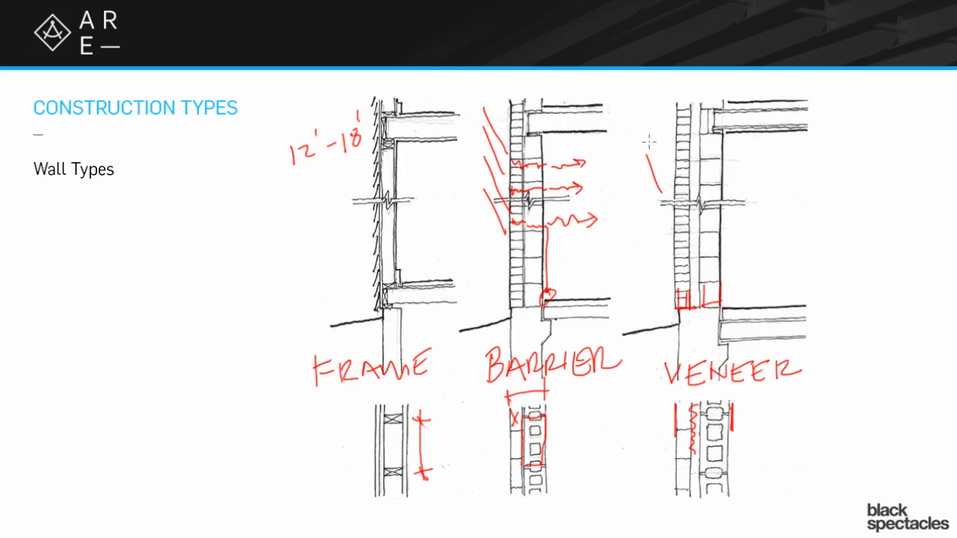